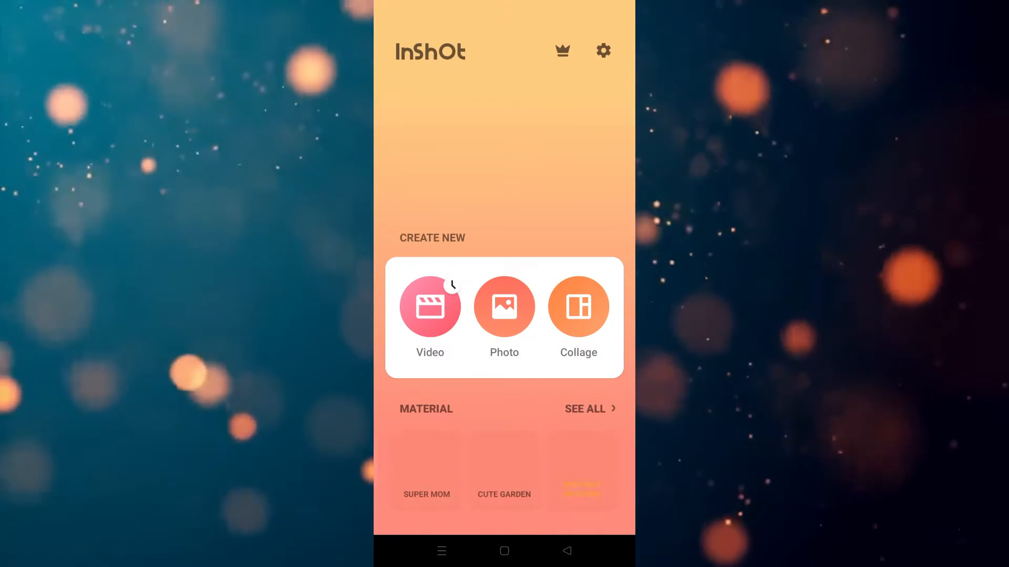
Step: Choose Video under Create New to reach the new-project and drafts menu
click(429, 306)
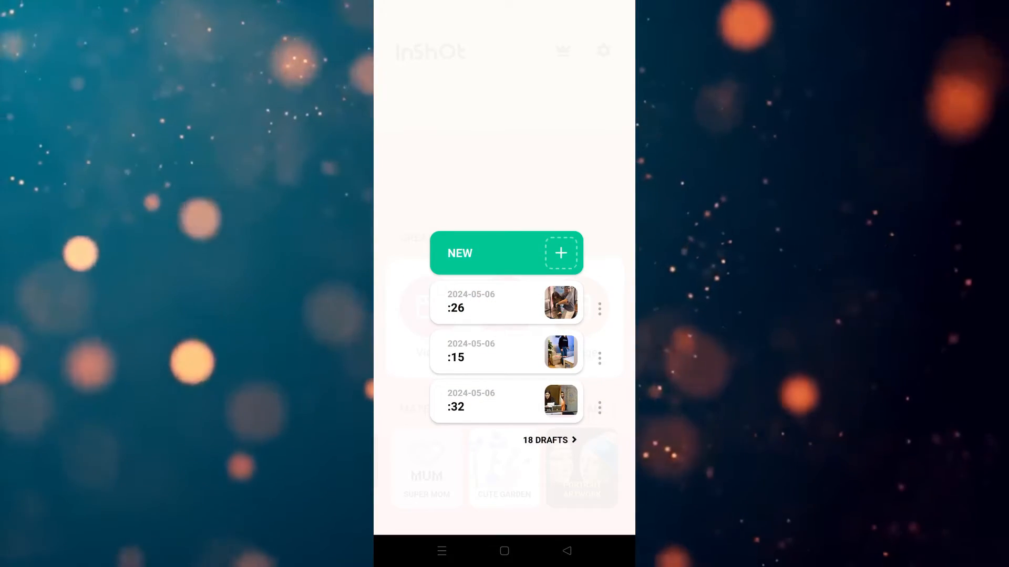
Step: Start a new project and import the :13 clip of the man in a cap from the gallery
click(505, 253)
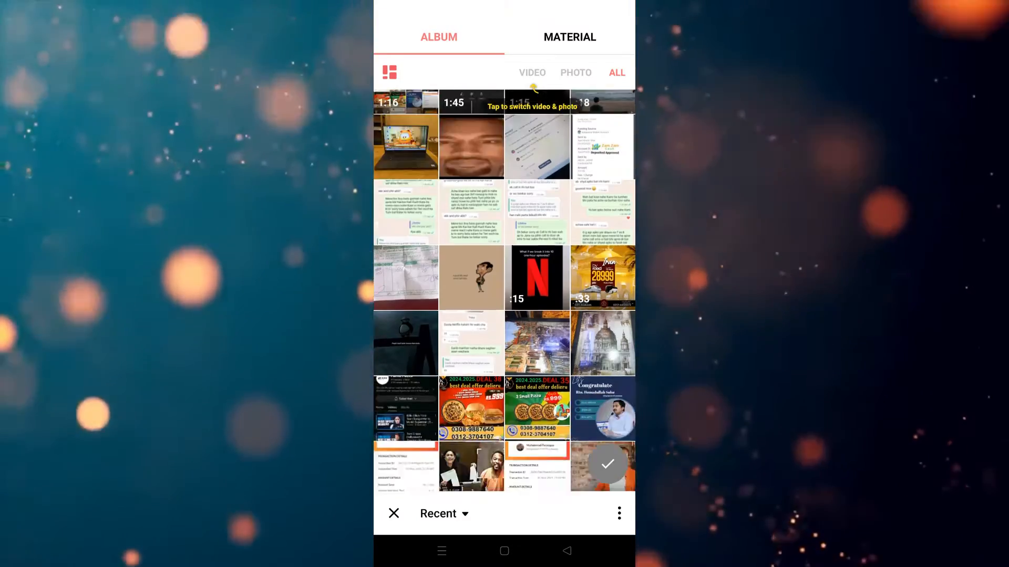
scroll(down, 3)
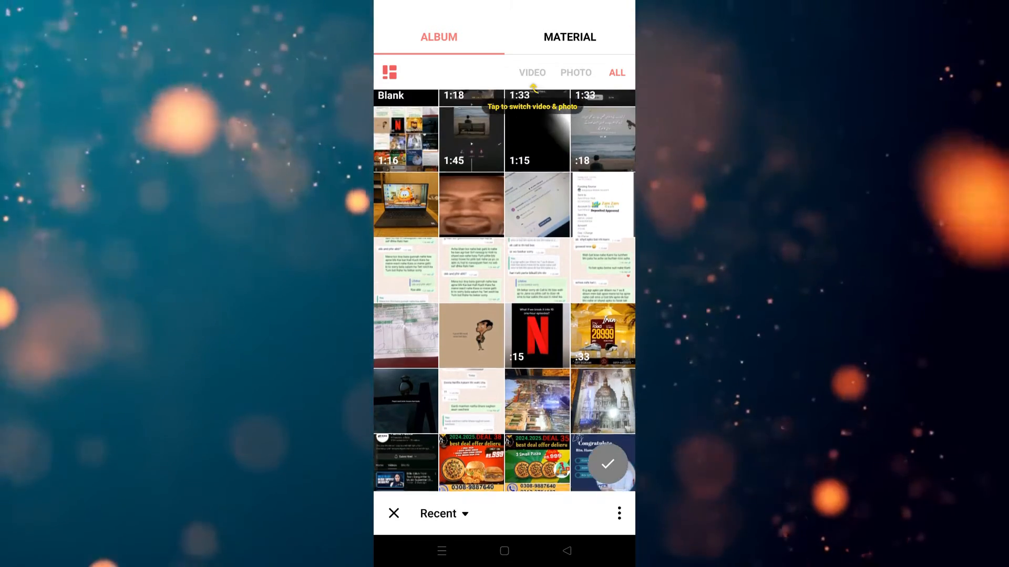
scroll(down, 3)
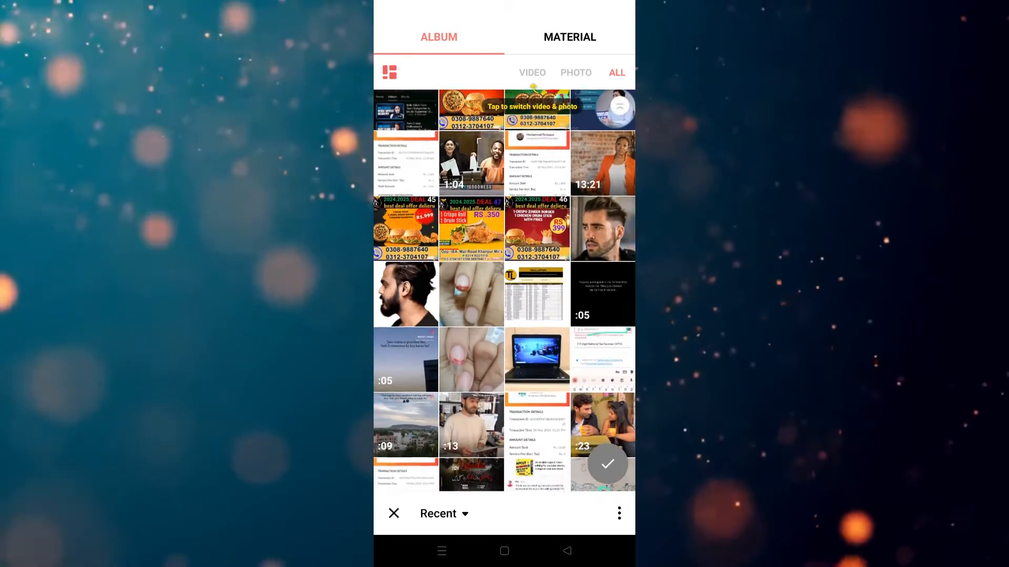
scroll(down, 3)
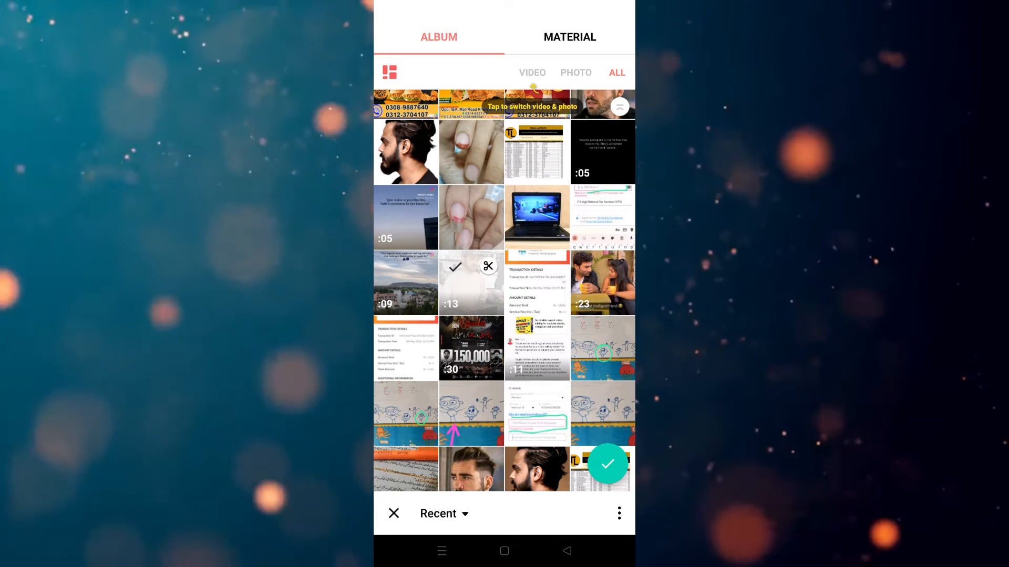
click(605, 464)
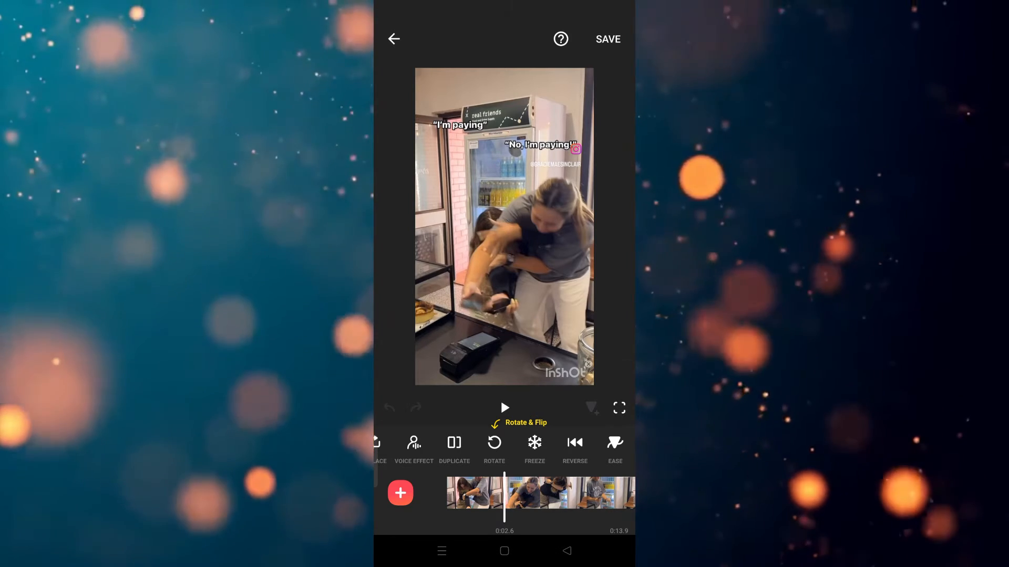
Step: Reverse the 13.9-second clip, then play back the reversed result
click(607, 39)
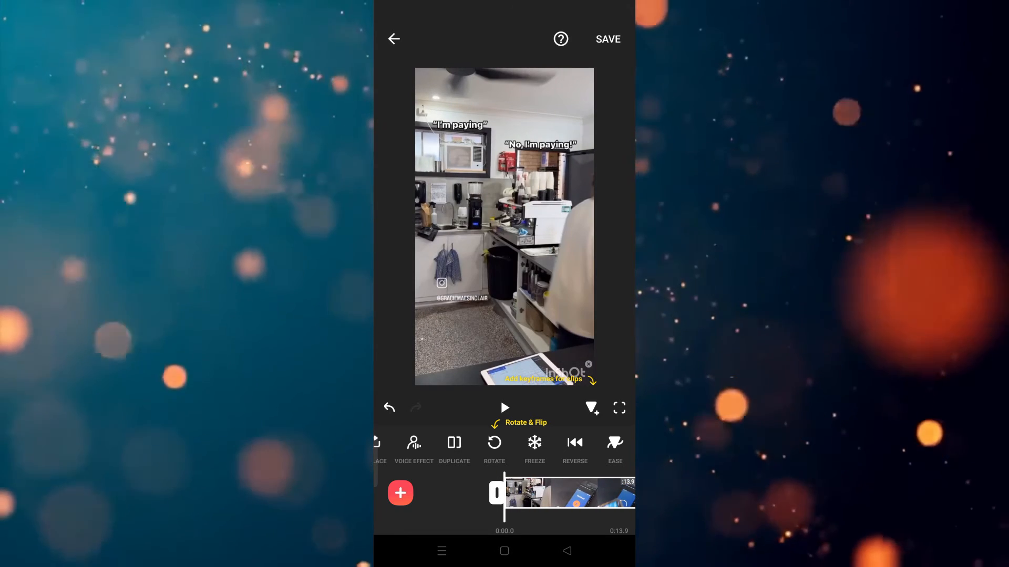
click(503, 408)
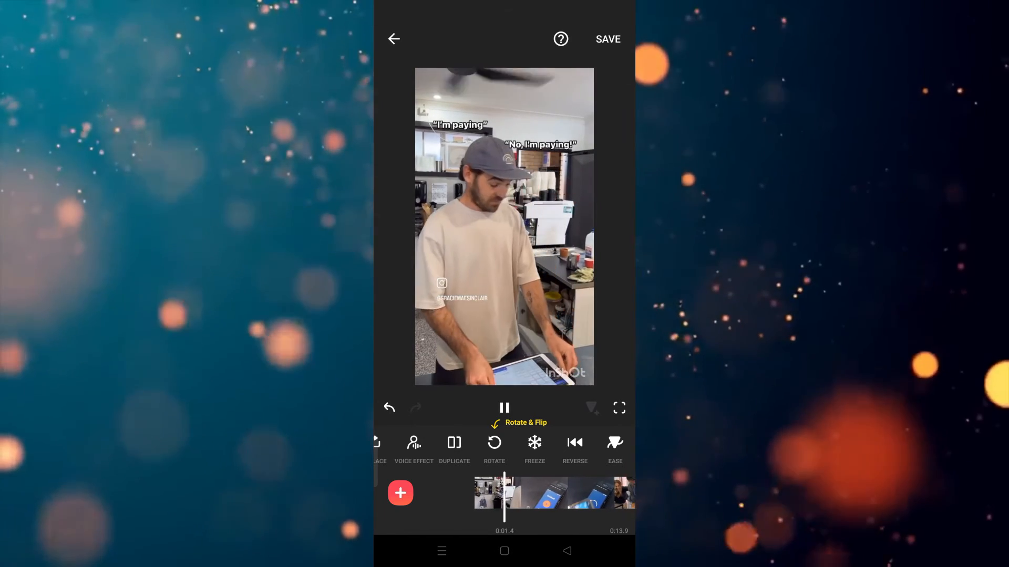